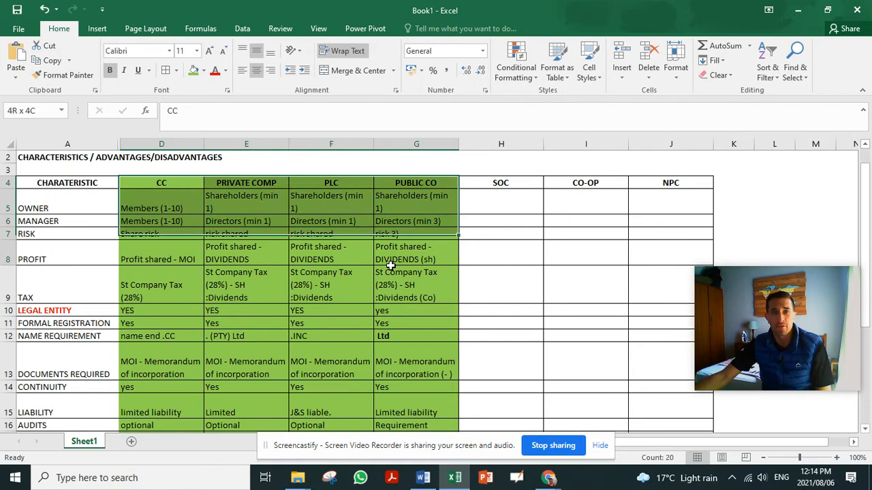
# Bold the Yes answers in the LEGAL ENTITY row, cells D10:G10
pyautogui.scroll(-3)
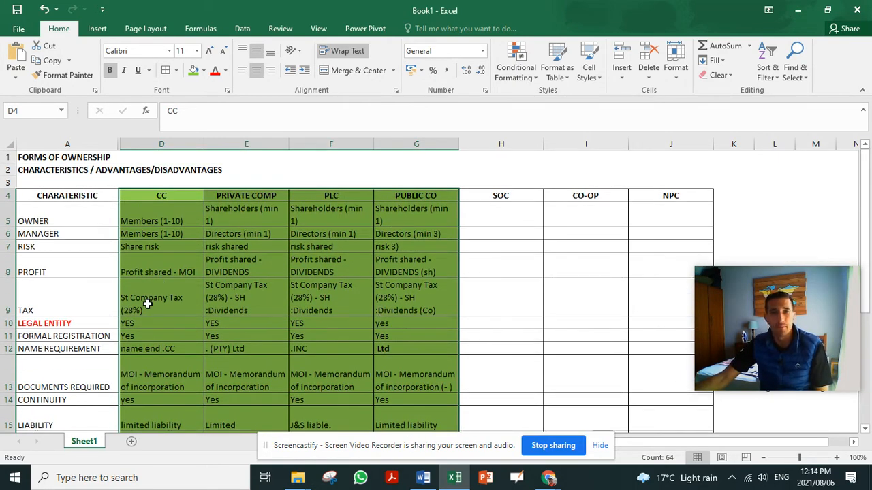
pyautogui.click(161, 348)
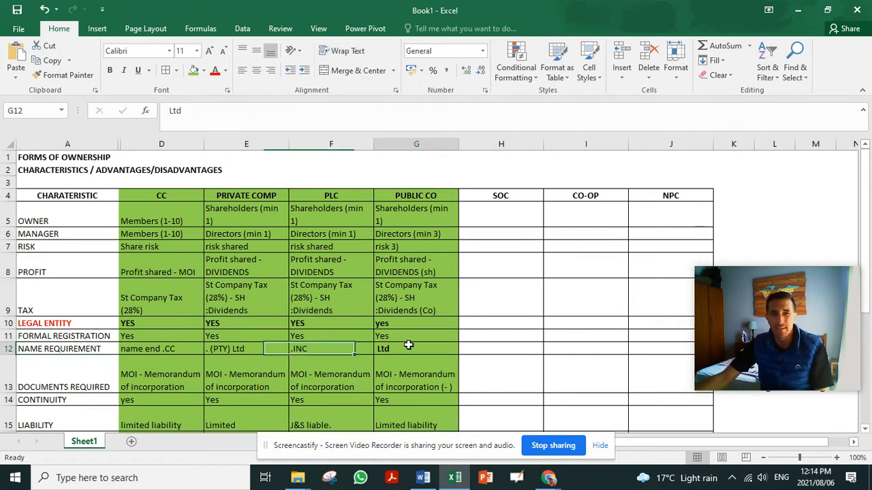
pyautogui.click(415, 195)
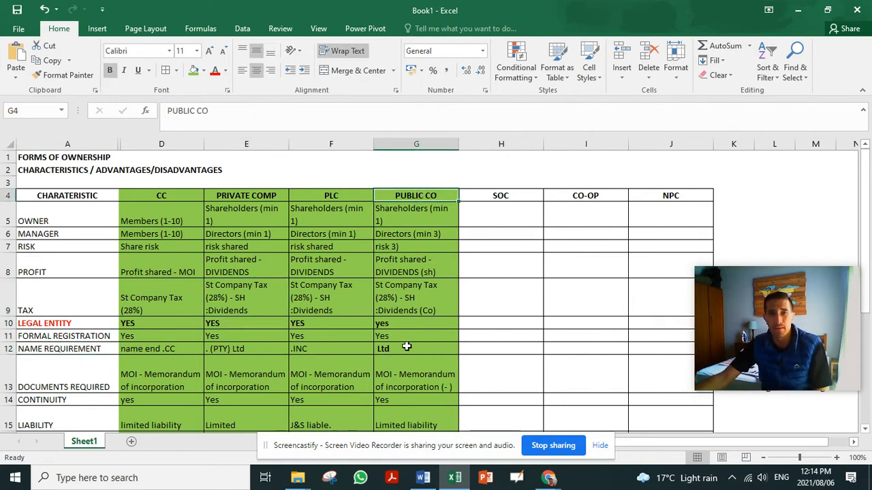
pyautogui.click(416, 348)
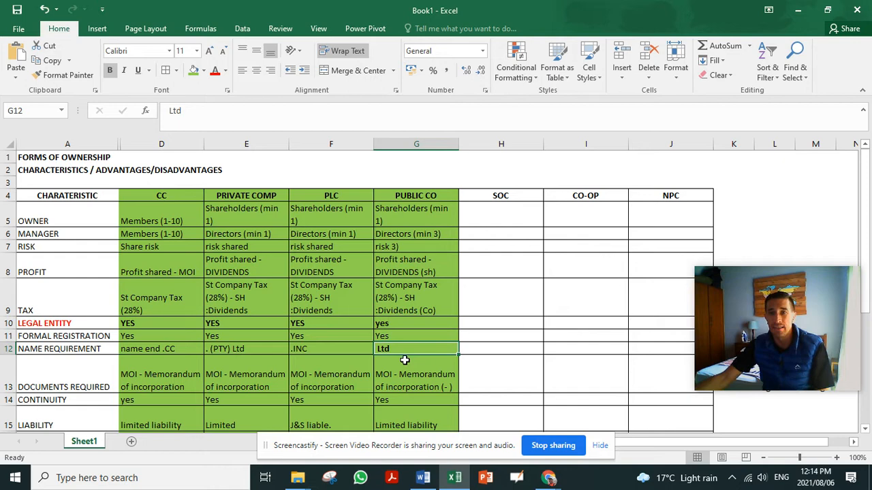
pyautogui.moveTo(364, 354)
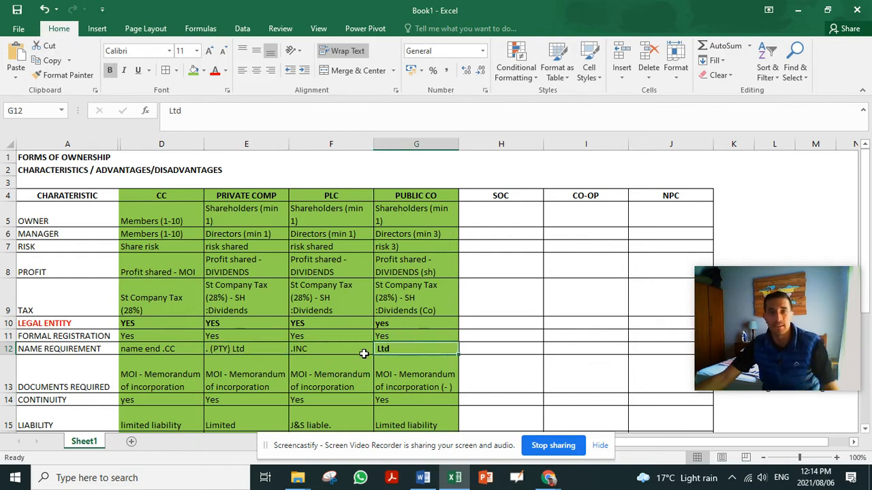
pyautogui.click(246, 348)
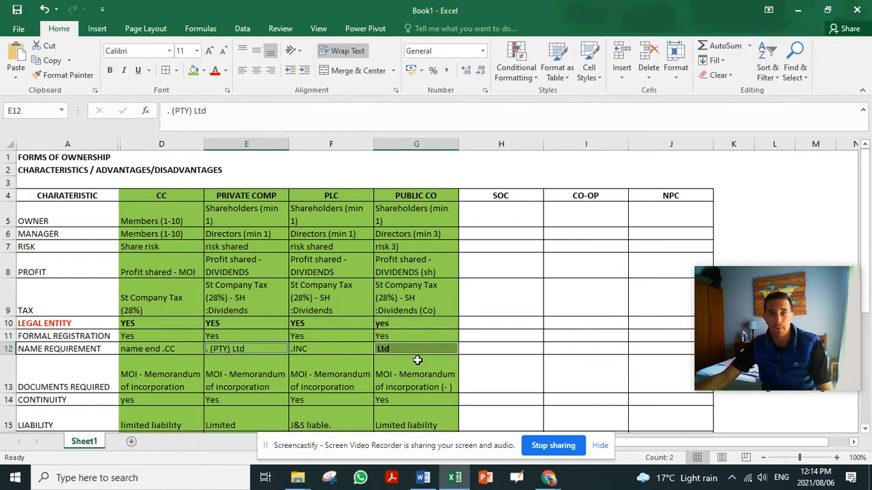
pyautogui.click(416, 380)
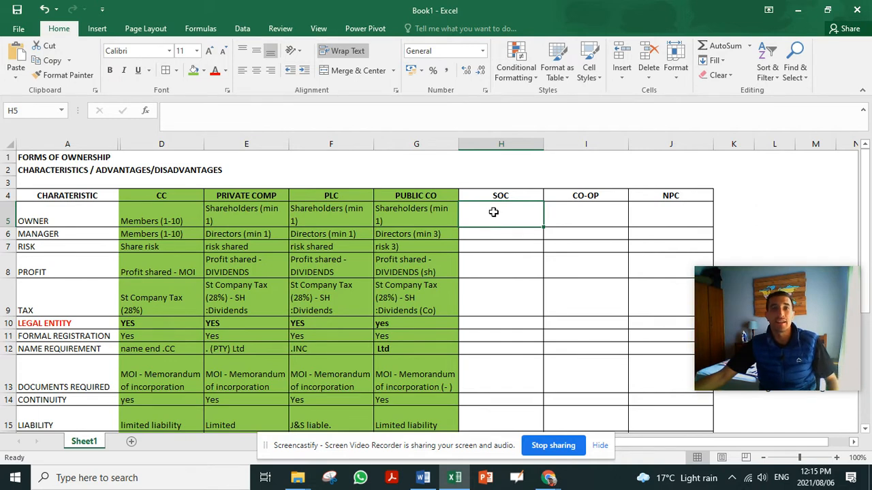
# Enter 'Gov - majority SH' in the SOC Owner cell H5
pyautogui.write('g')
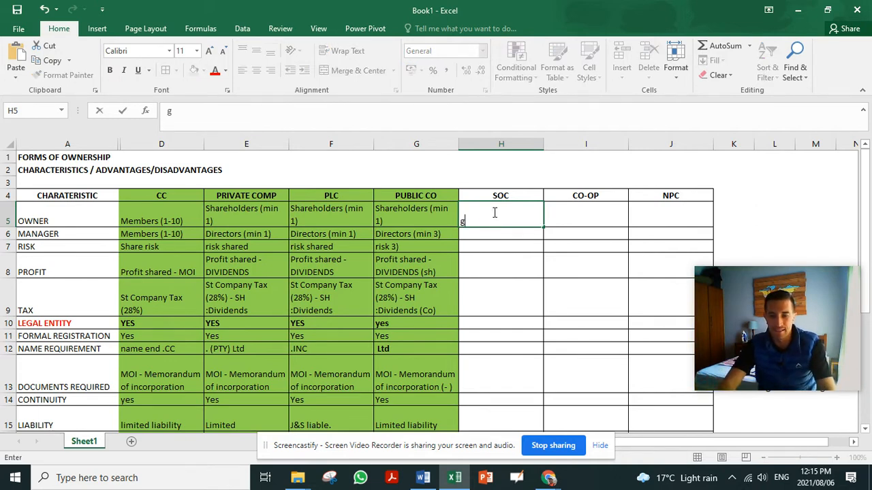
pyautogui.write('ov - majorit')
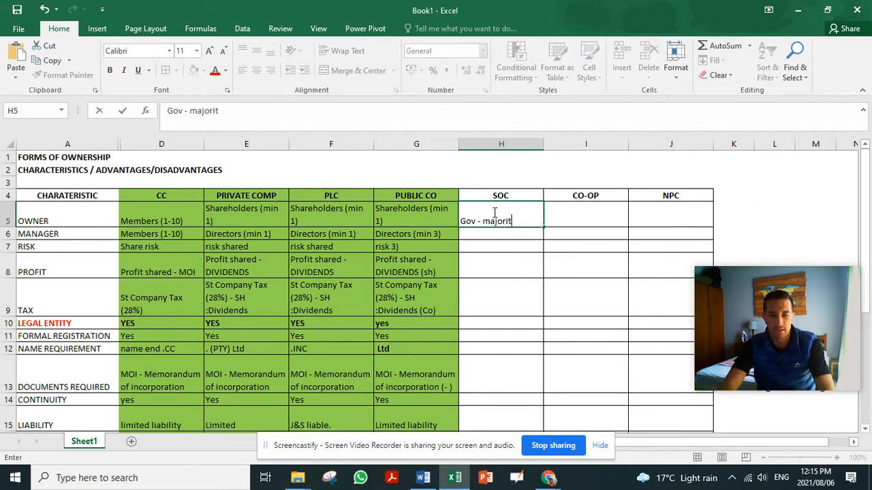
pyautogui.write('y SH')
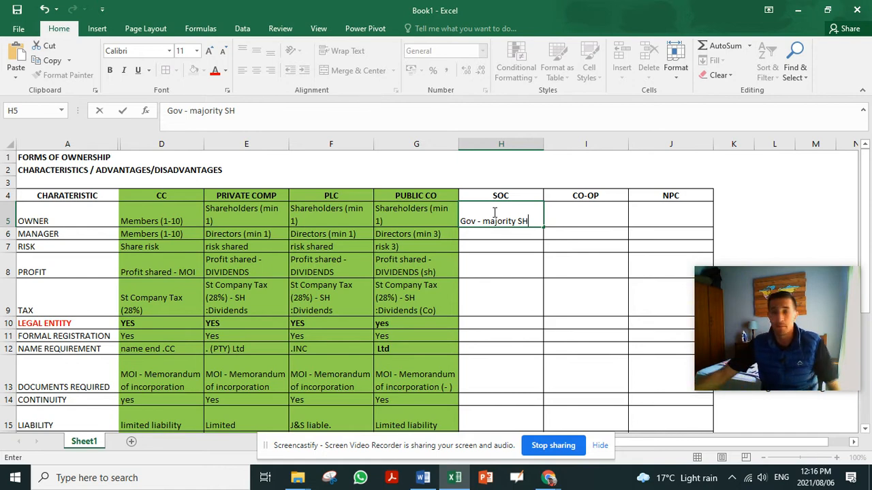
pyautogui.press('enter')
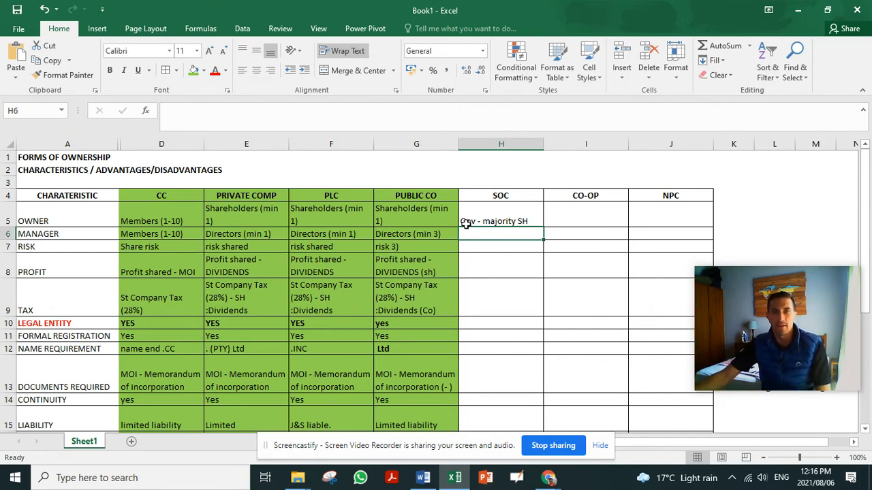
# Append '(1)' to the SOC owner entry and enter 'At least 3 directors' as managers
pyautogui.click(501, 221)
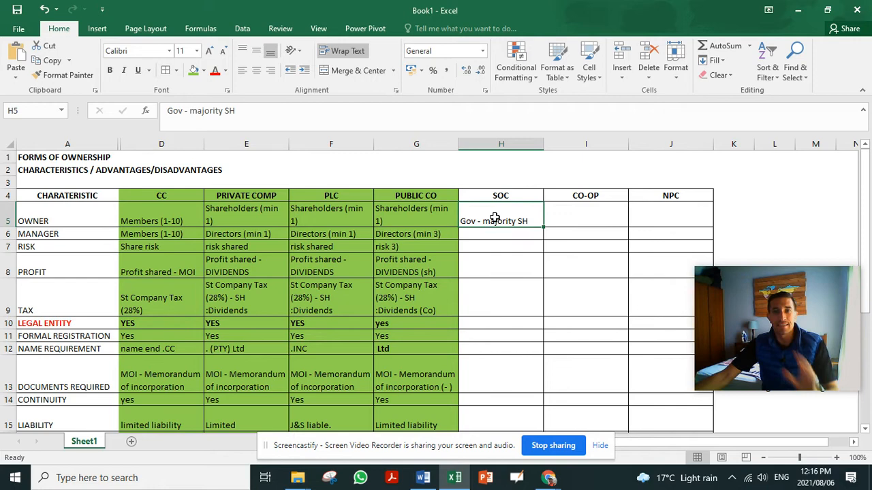
pyautogui.write('(')
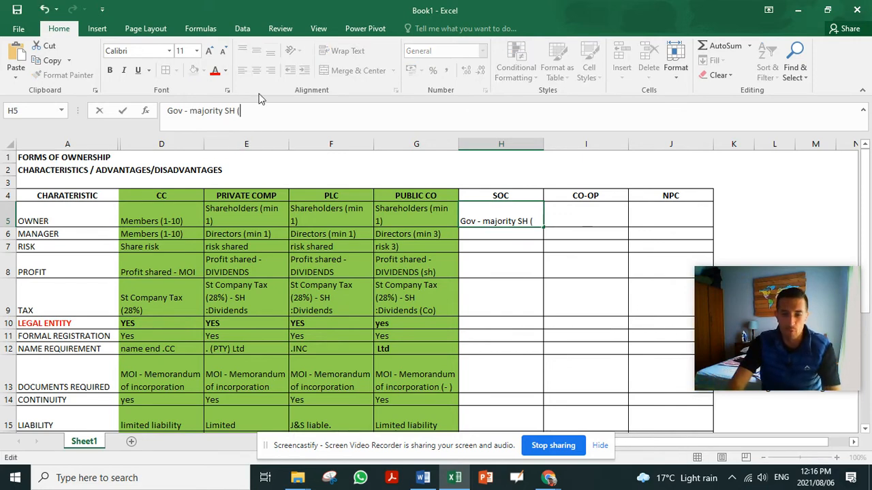
pyautogui.write('1)')
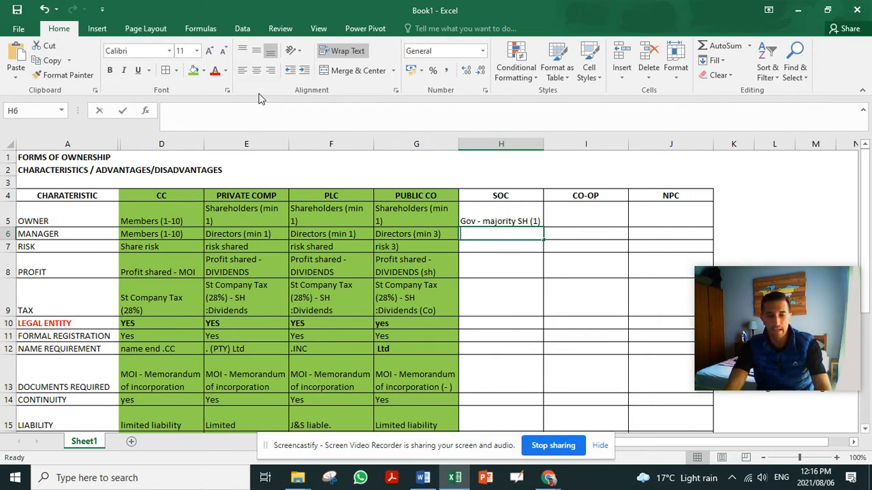
pyautogui.write('At least 3')
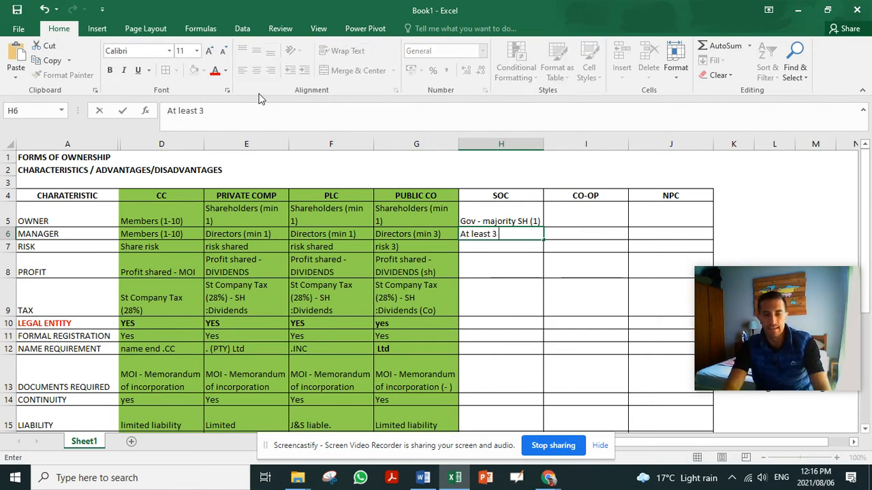
pyautogui.write('directors')
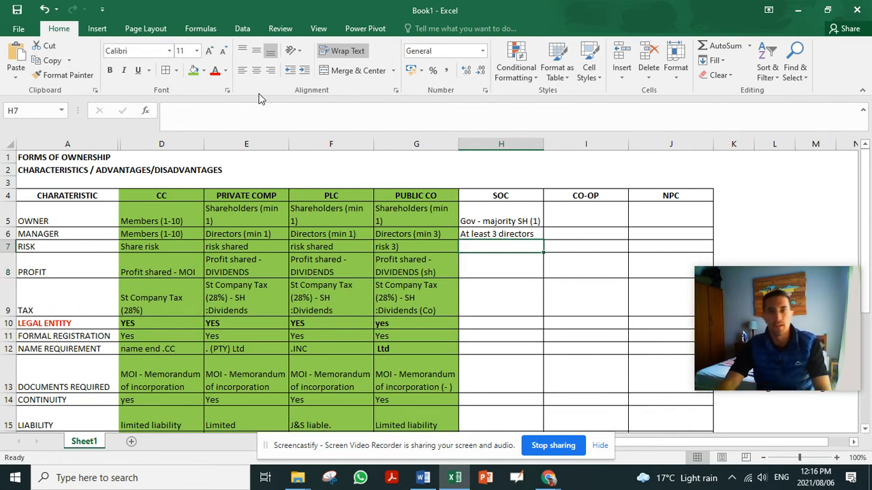
# Enter 'Risk is shared' in H7, correcting its typo via the formula bar
pyautogui.write('Risk is hared')
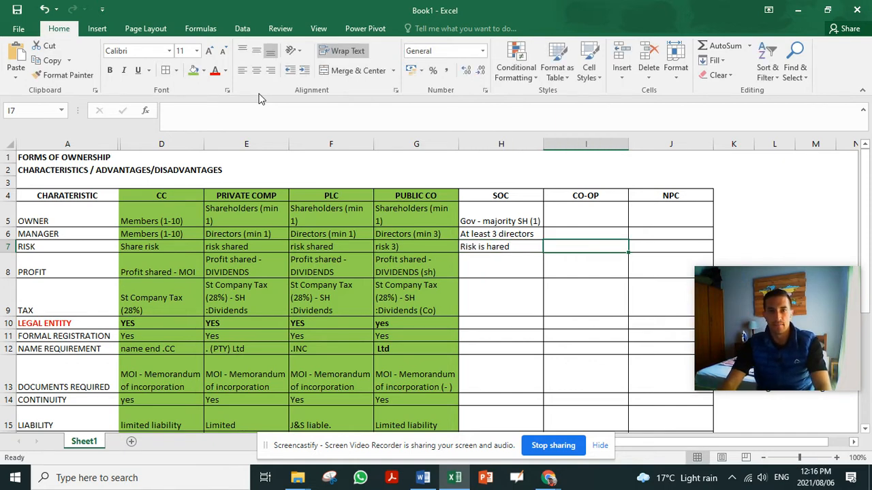
pyautogui.click(146, 70)
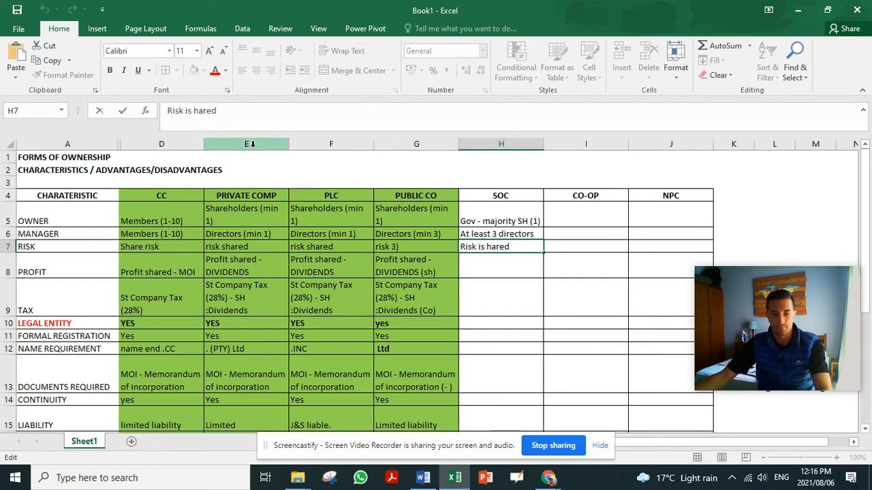
pyautogui.click(501, 264)
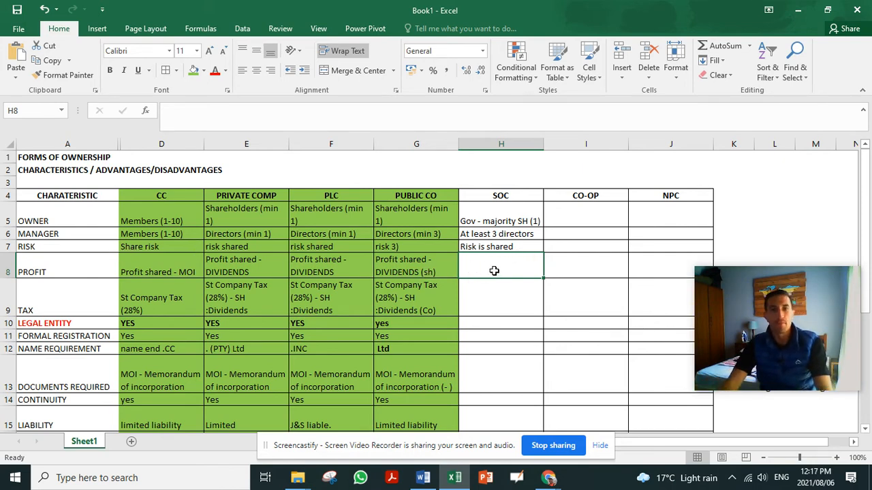
# Enter 'SH - profit - dividends' as the SOC profit in H8
pyautogui.click(416, 265)
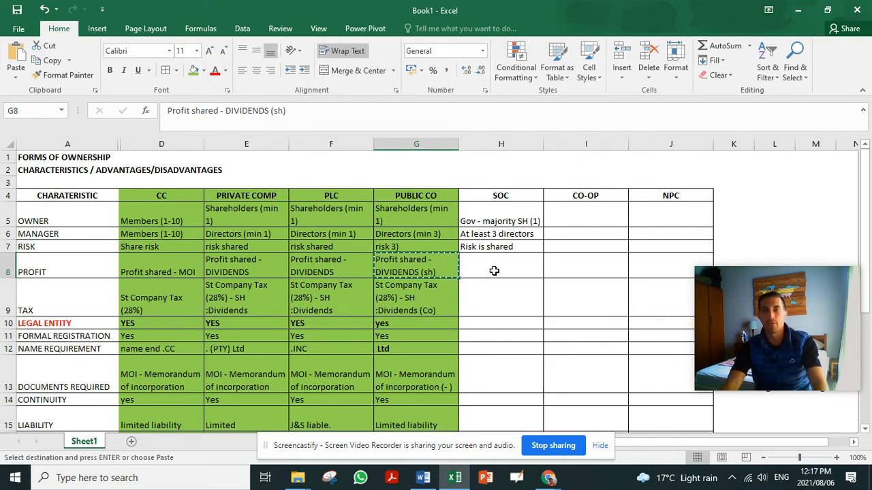
pyautogui.write('S')
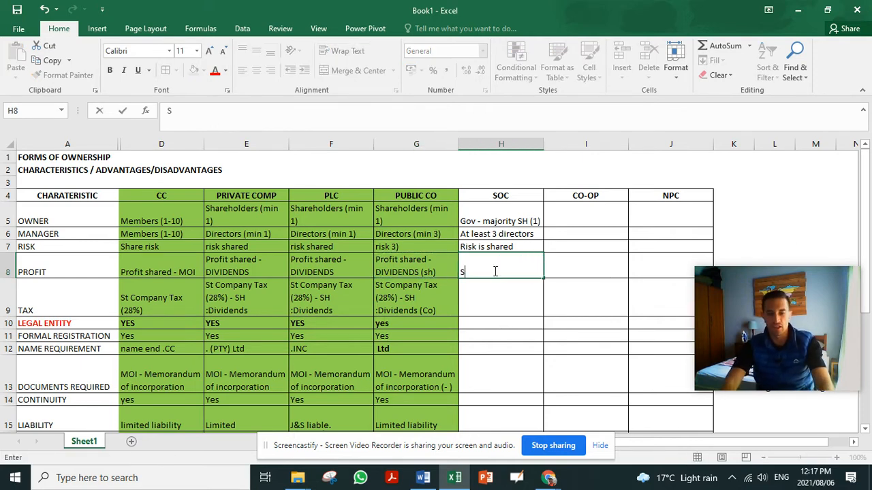
pyautogui.write('H - profit')
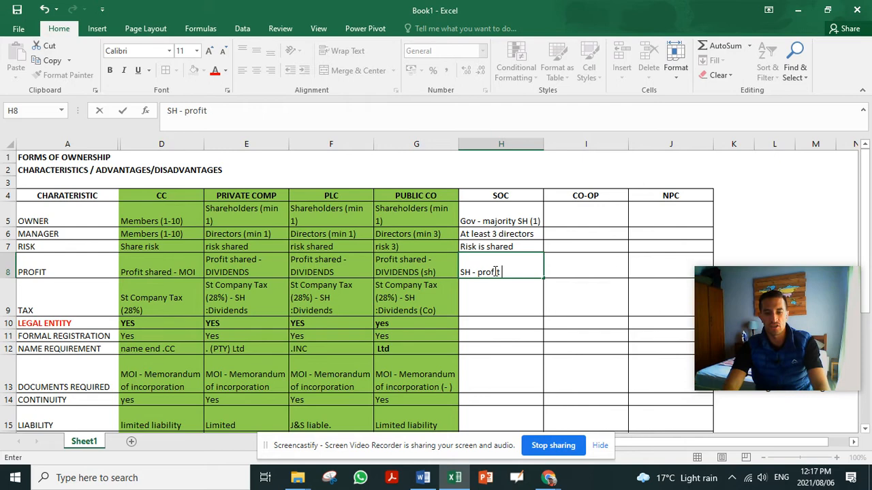
pyautogui.write('-')
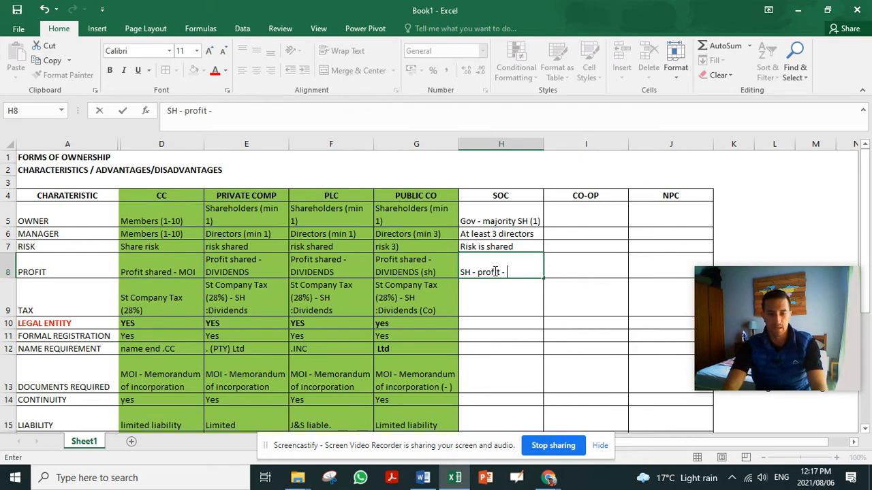
pyautogui.write('divie')
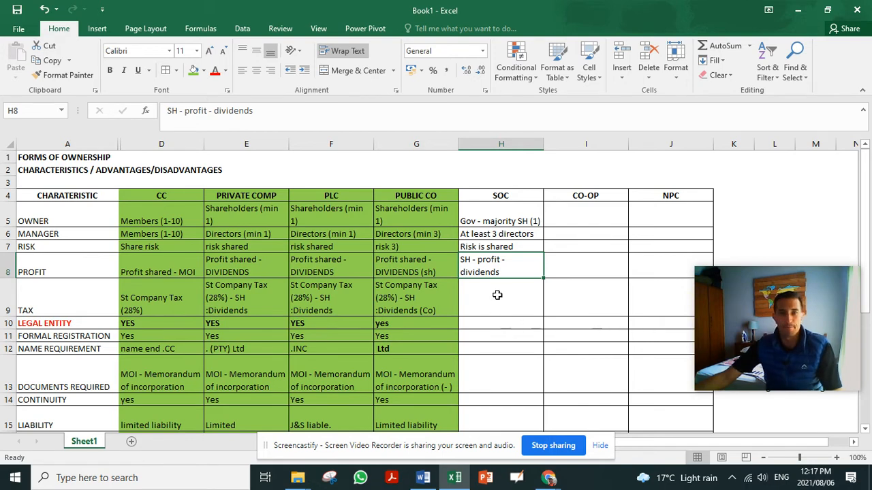
pyautogui.click(500, 298)
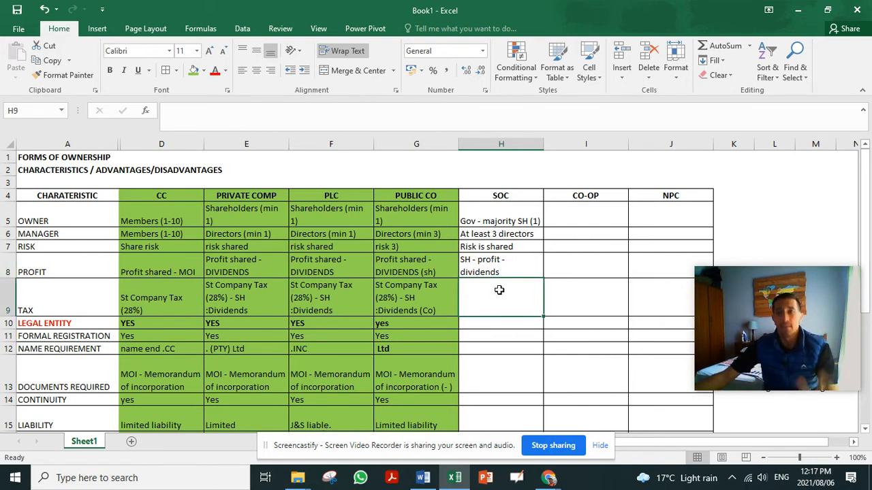
pyautogui.moveTo(509, 199)
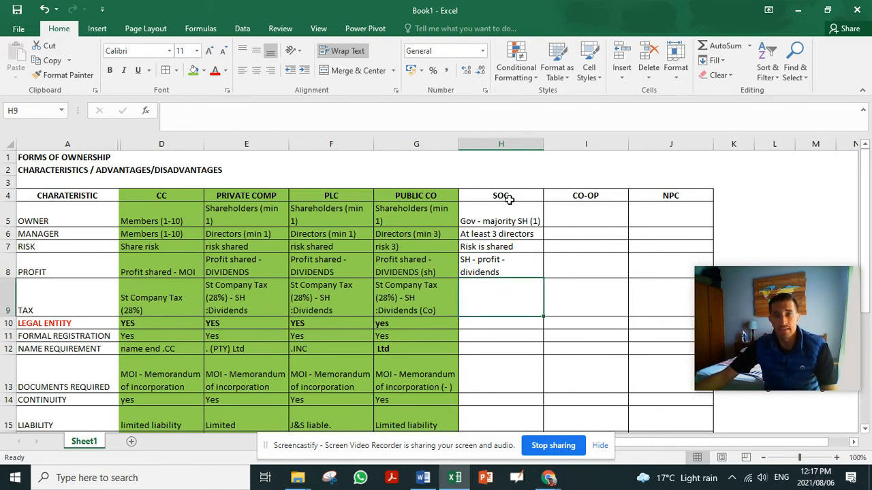
# Fill SOC rows with Yes, Yes, '.SOC', 'Moi - Memorandum Of Incorporation', and tax 'SCT'
pyautogui.click(501, 322)
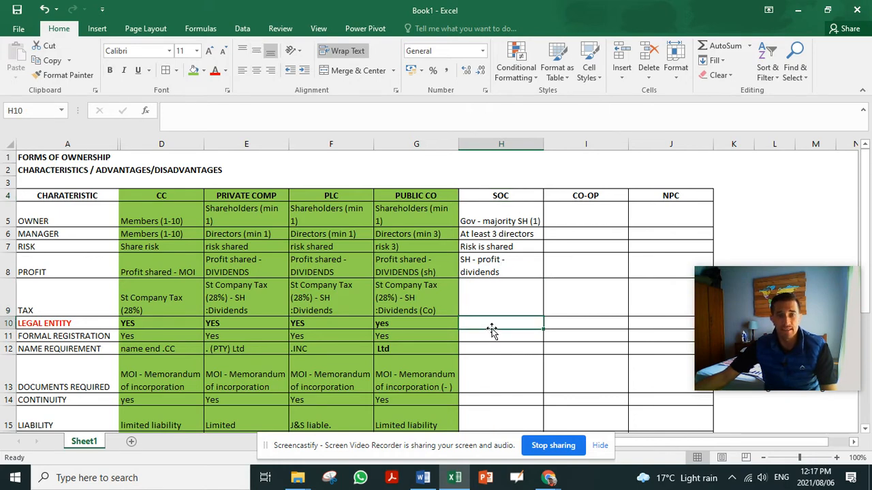
pyautogui.write('Yes')
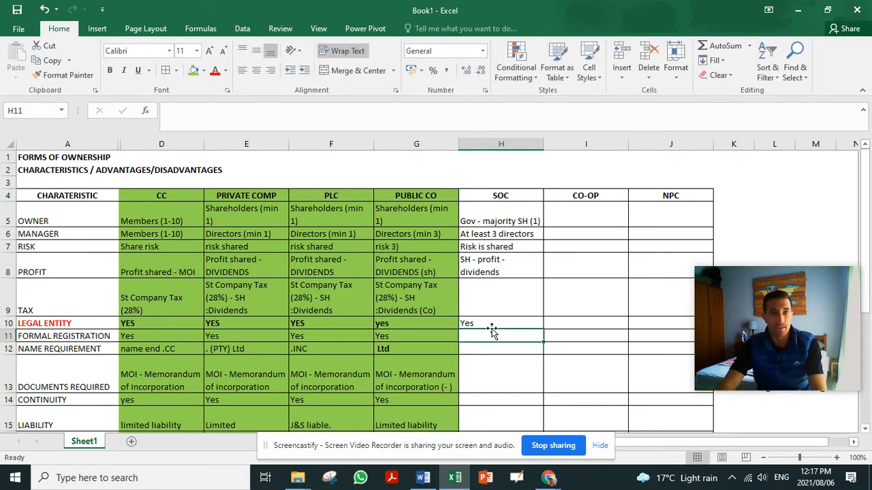
pyautogui.write('Yes')
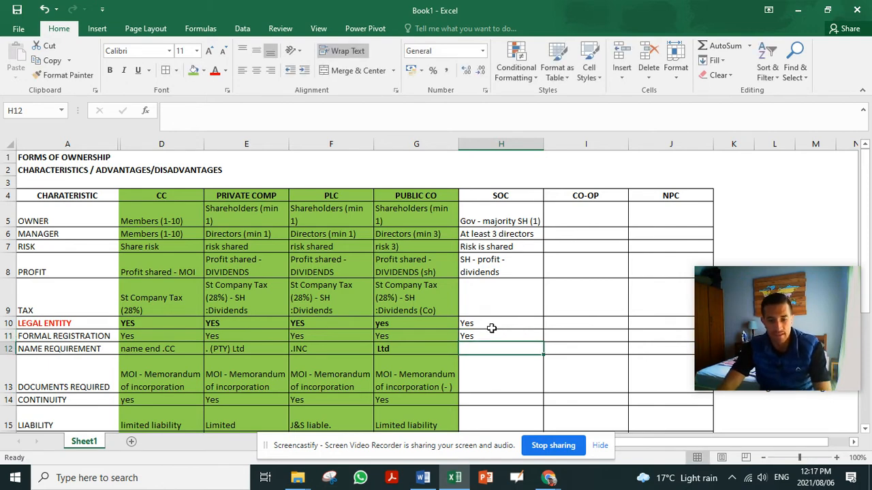
pyautogui.write('.SOC')
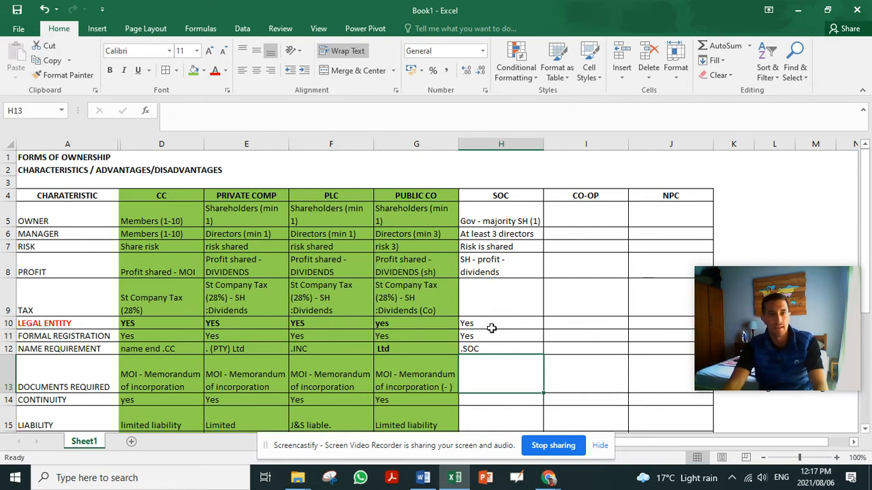
pyautogui.write('Moi - Memorandum Of Incorporation')
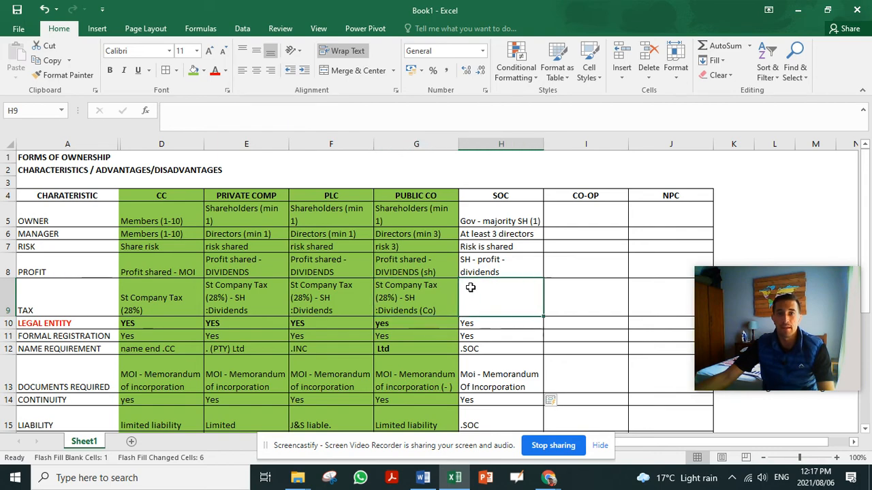
pyautogui.write('SCT')
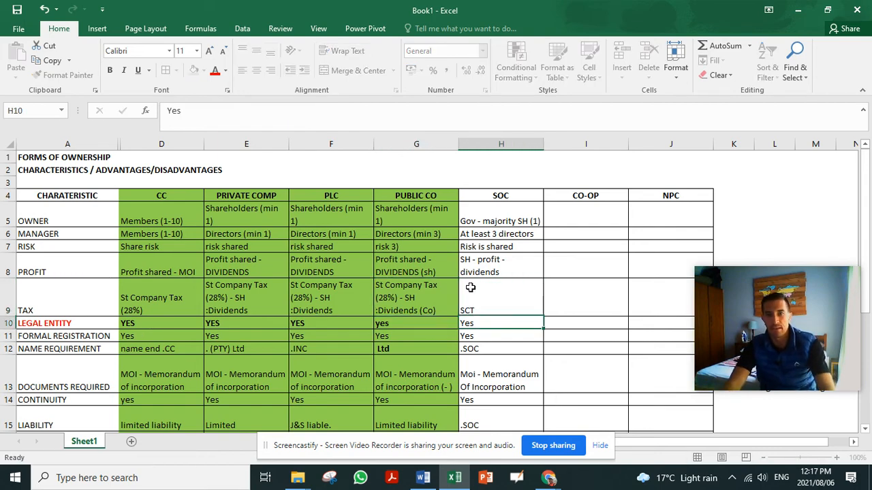
pyautogui.click(501, 349)
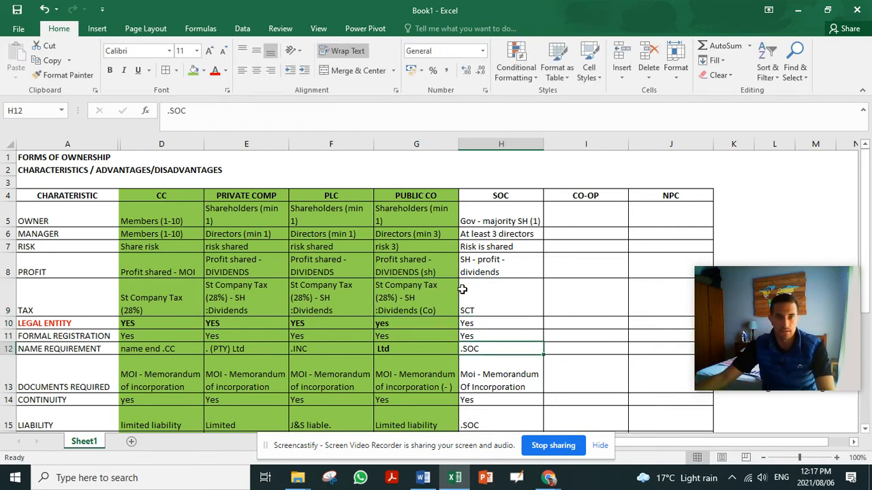
# Enter No for SOC personal interest and change audits from Optional to Requirement
pyautogui.scroll(-3)
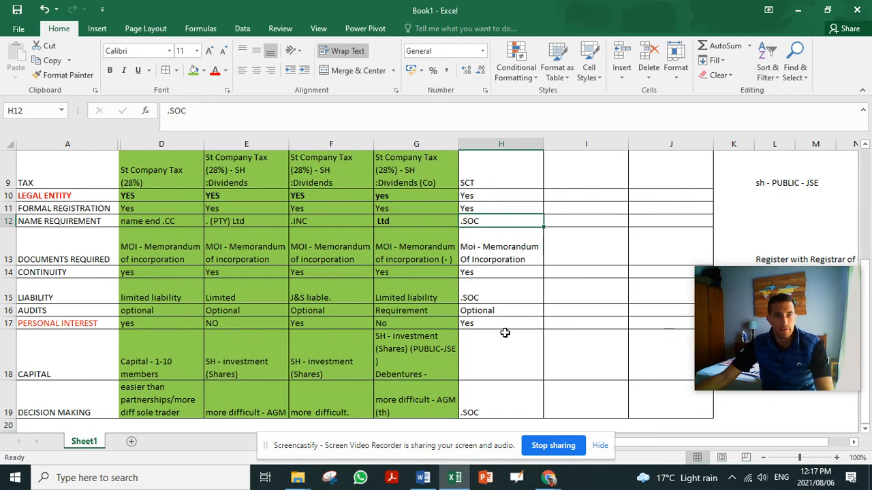
pyautogui.write('No')
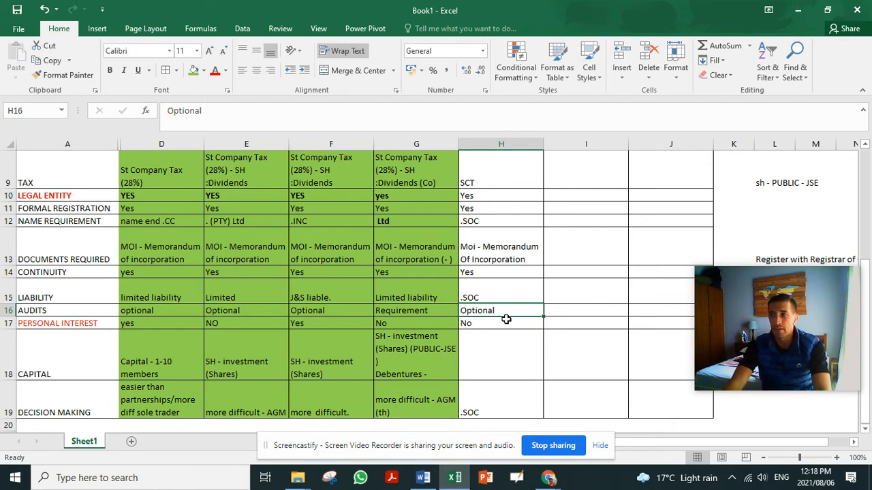
pyautogui.scroll(-3)
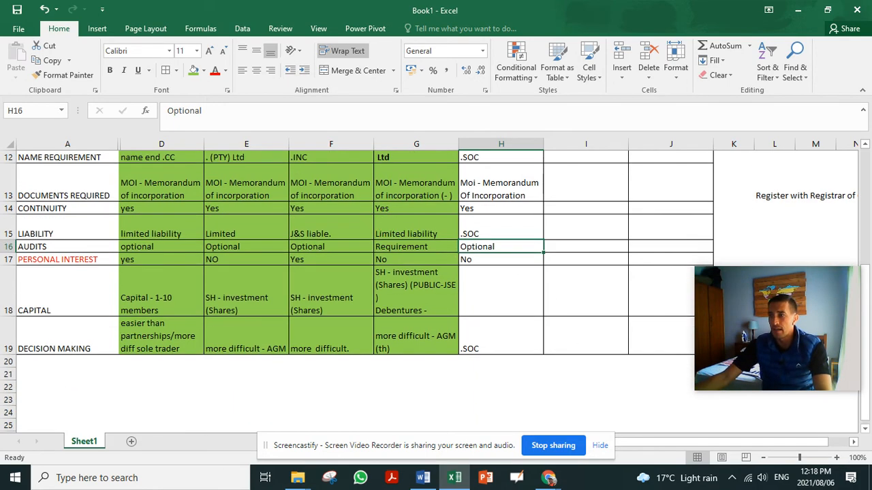
pyautogui.scroll(3)
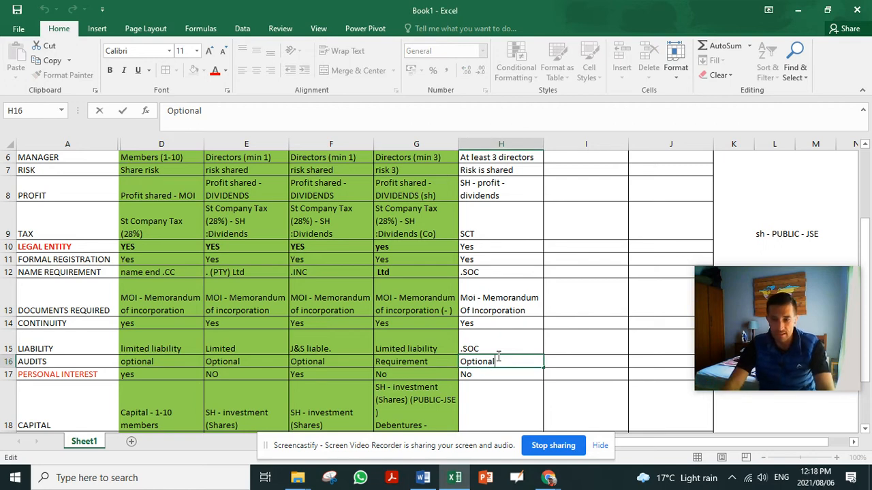
pyautogui.press('Backspace')
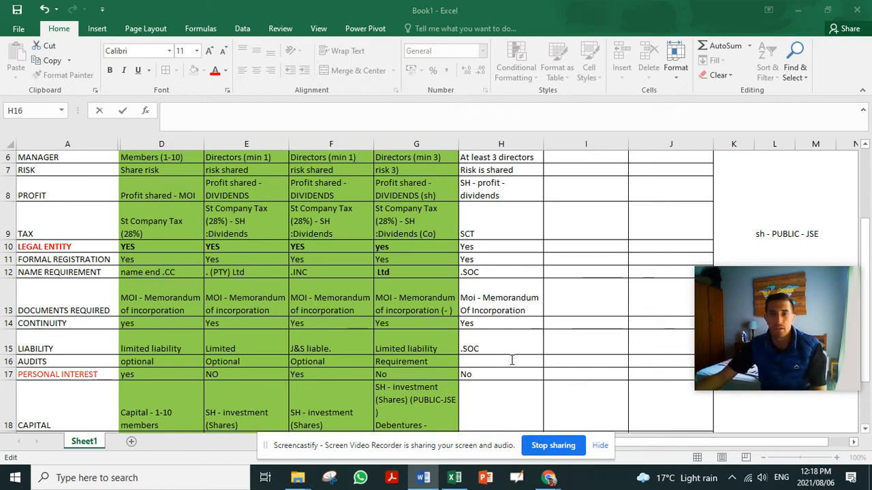
pyautogui.write('Requirement')
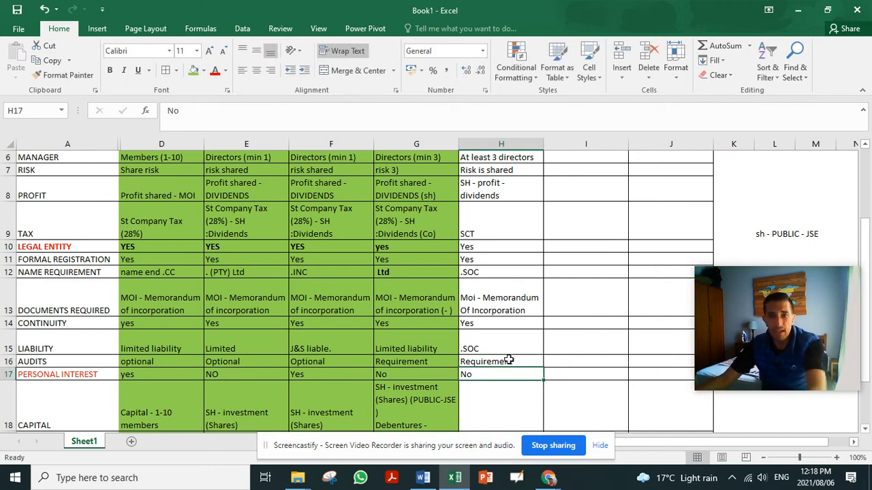
pyautogui.moveTo(489, 387)
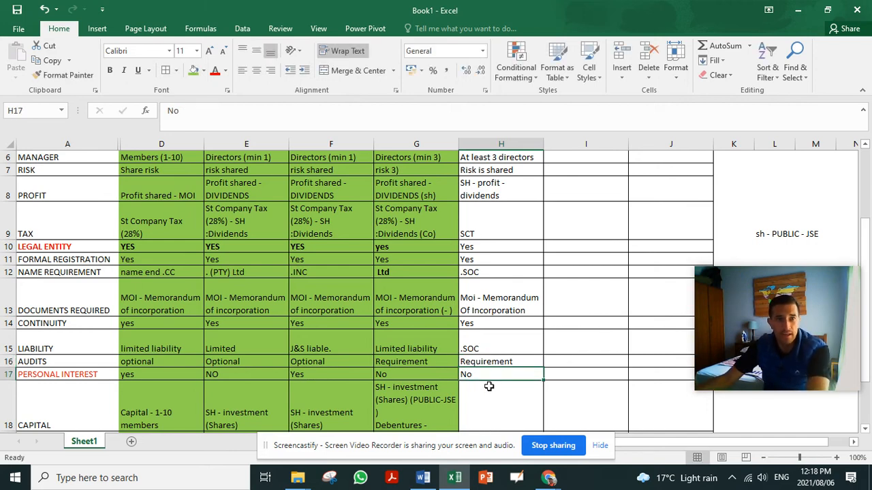
# Type 'Issuing of shares-' into the SOC Capital cell H18
pyautogui.scroll(-3)
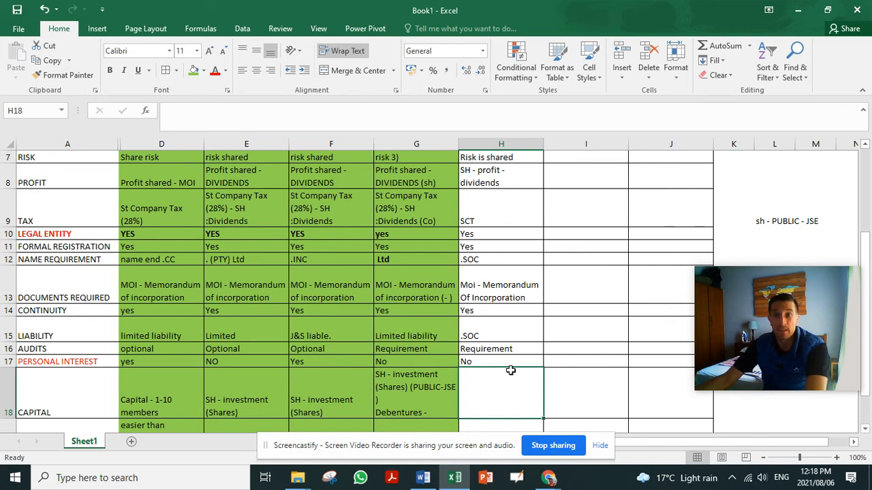
pyautogui.scroll(-3)
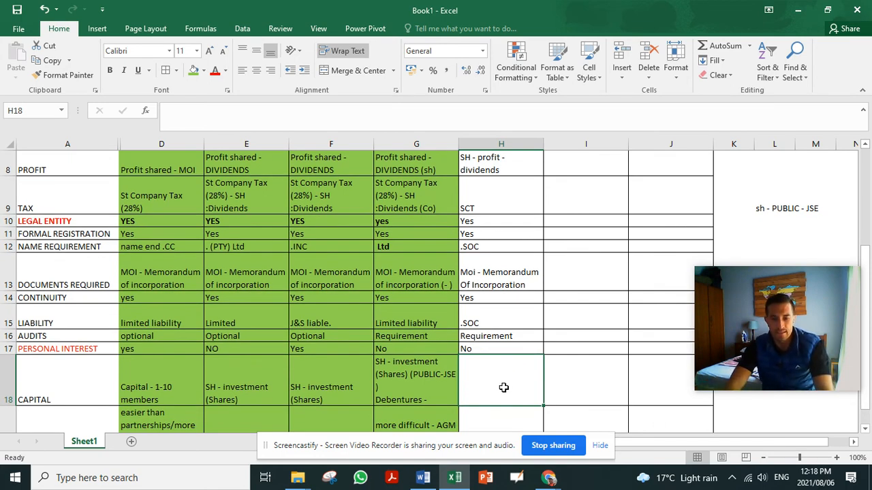
pyautogui.write('Iss')
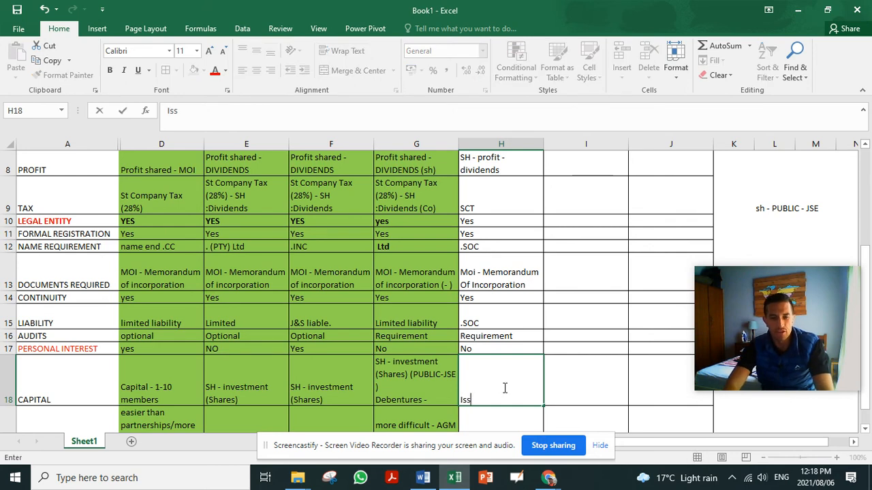
pyautogui.write('u')
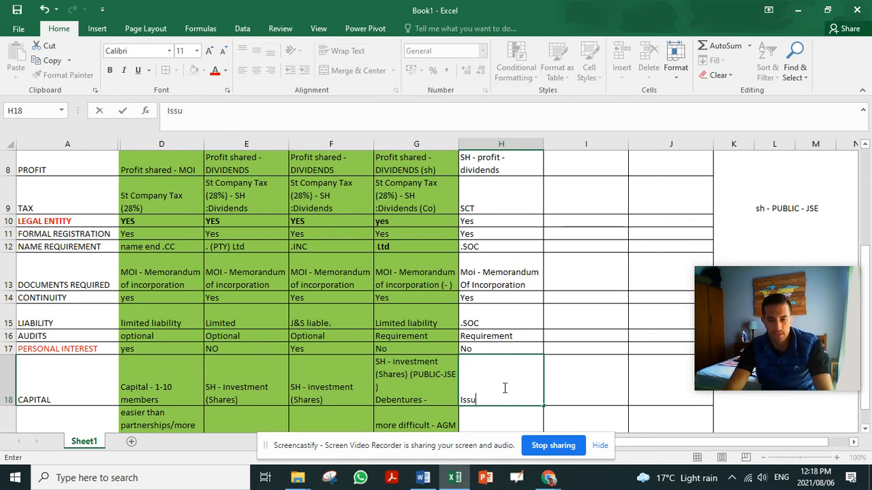
pyautogui.write('ing of sha')
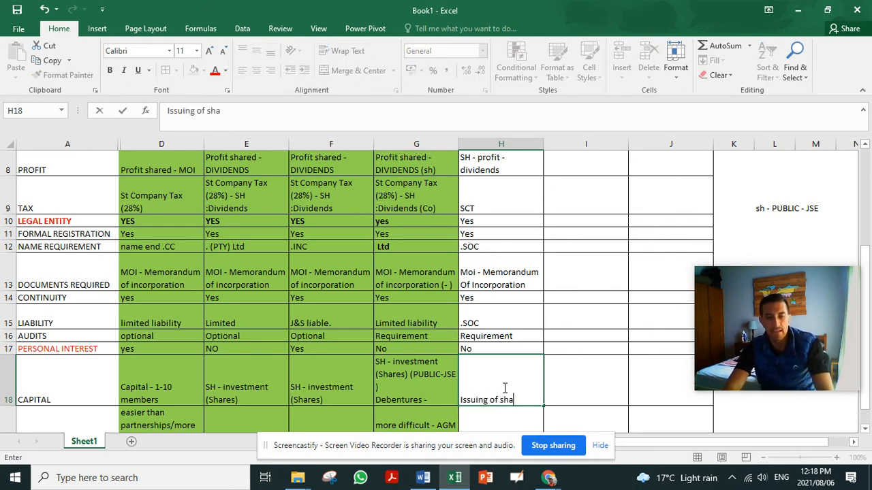
pyautogui.write('res-')
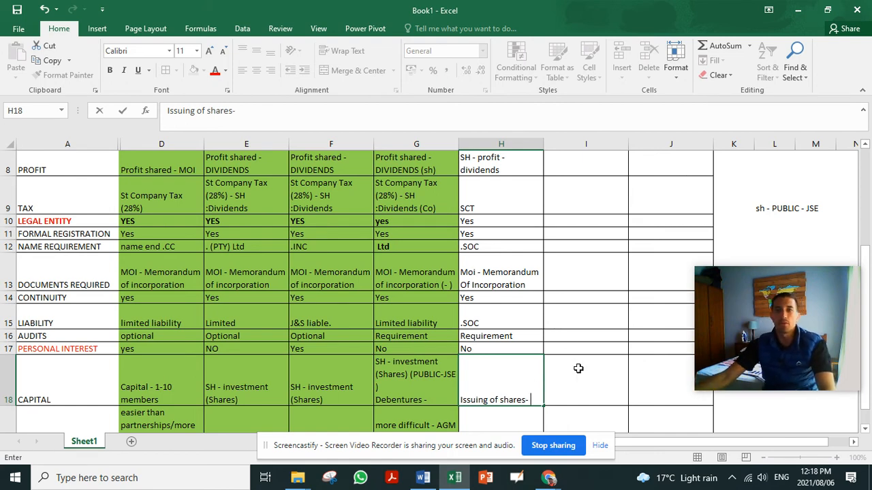